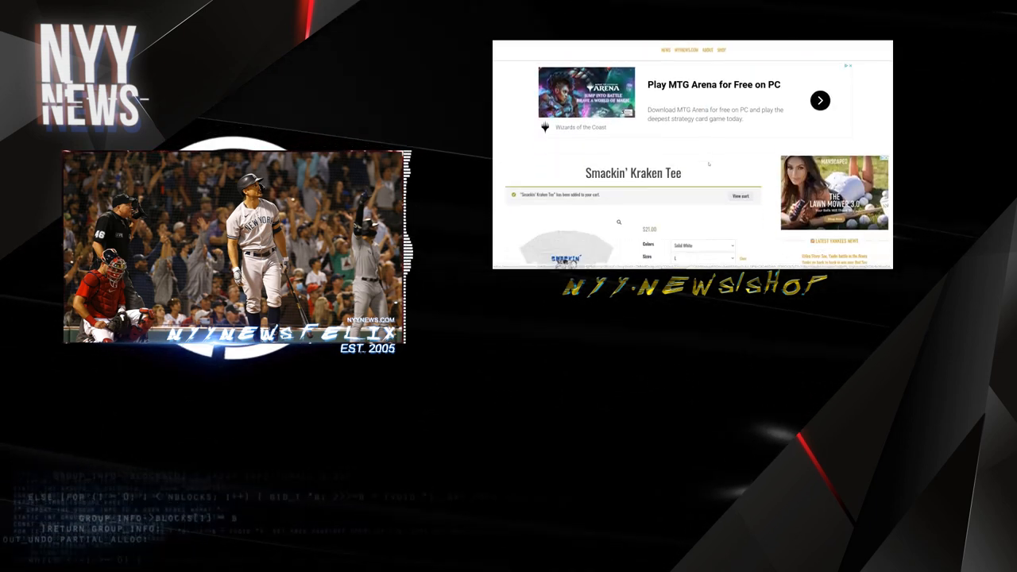
scroll("down", 3)
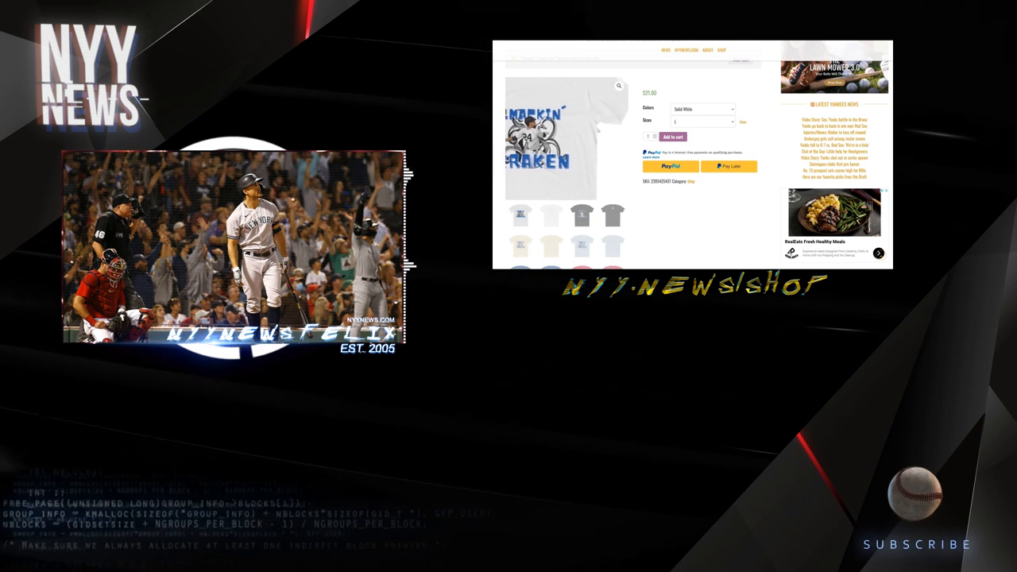
left_click(674, 136)
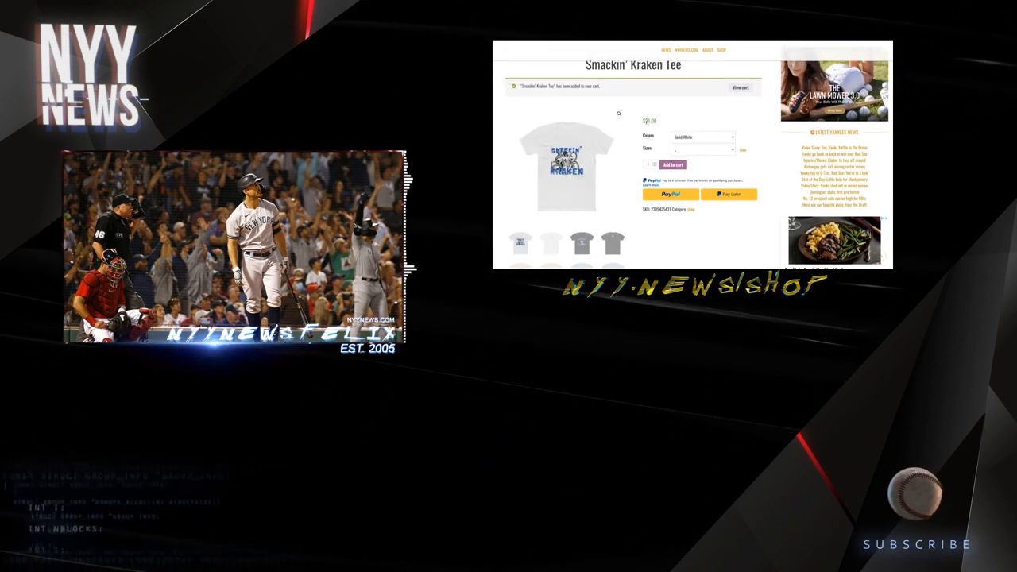